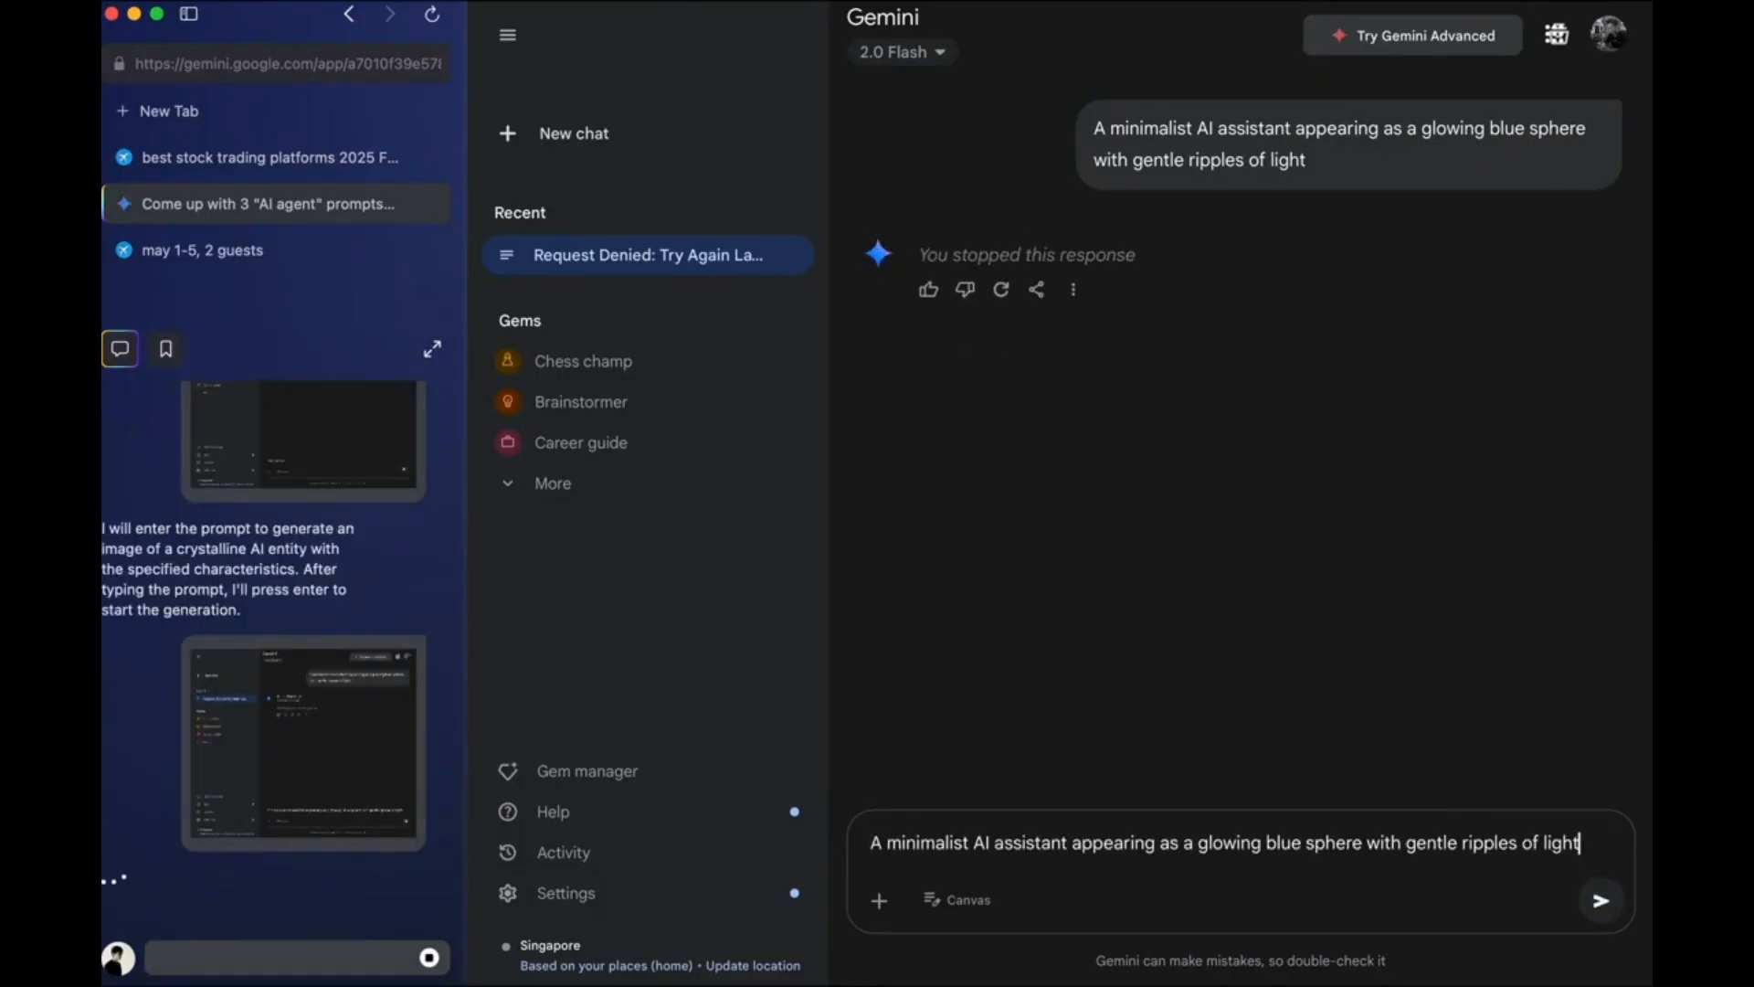
# Send the holographic AI image prompt in Gemini and move to the Singapore–Paris flight results
pyautogui.click(1599, 901)
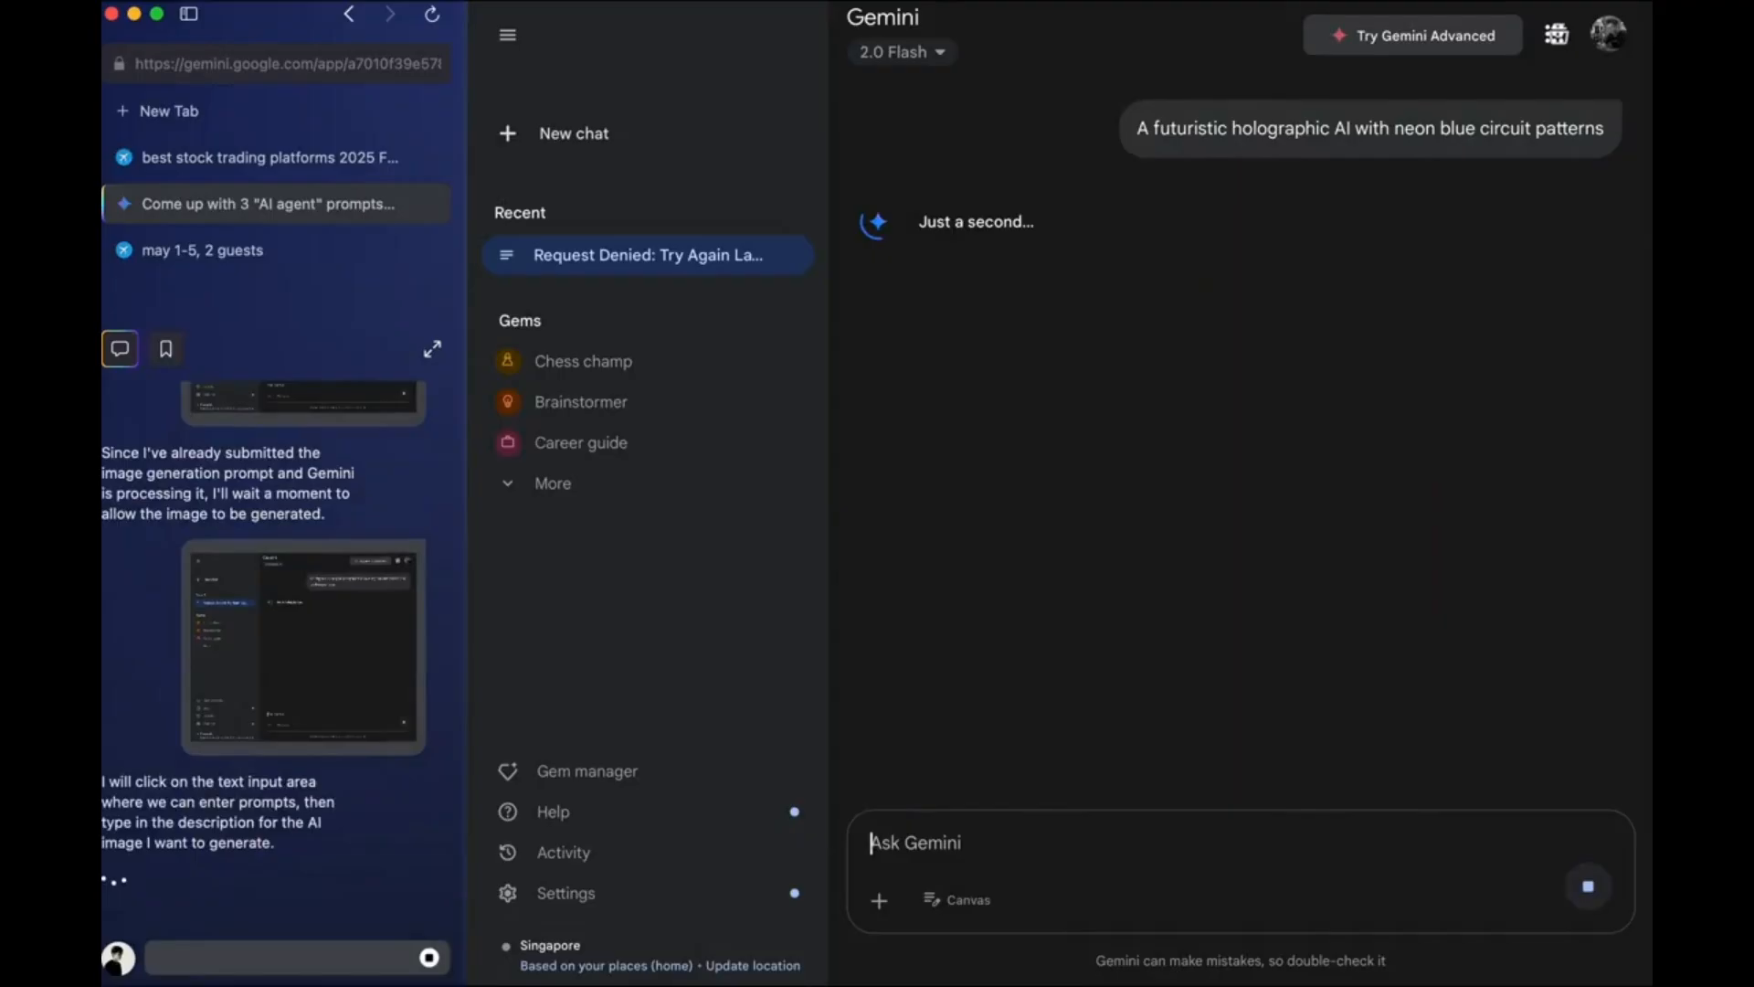
pyautogui.click(269, 157)
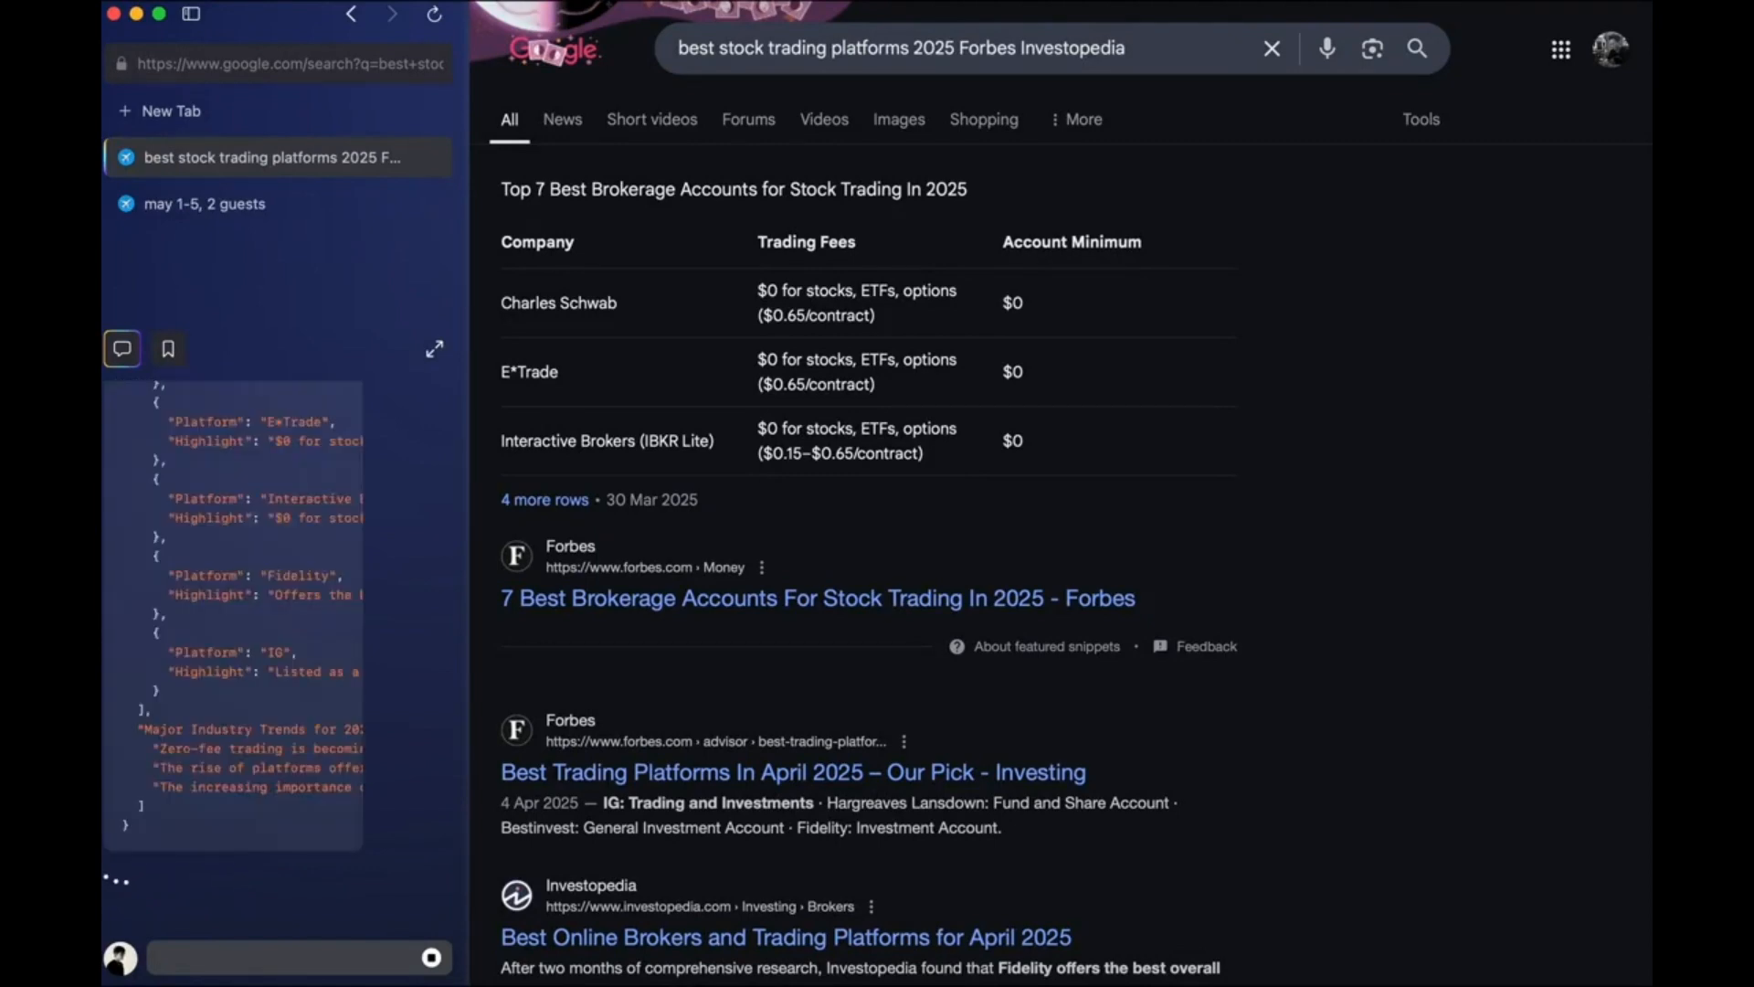
pyautogui.click(1300, 398)
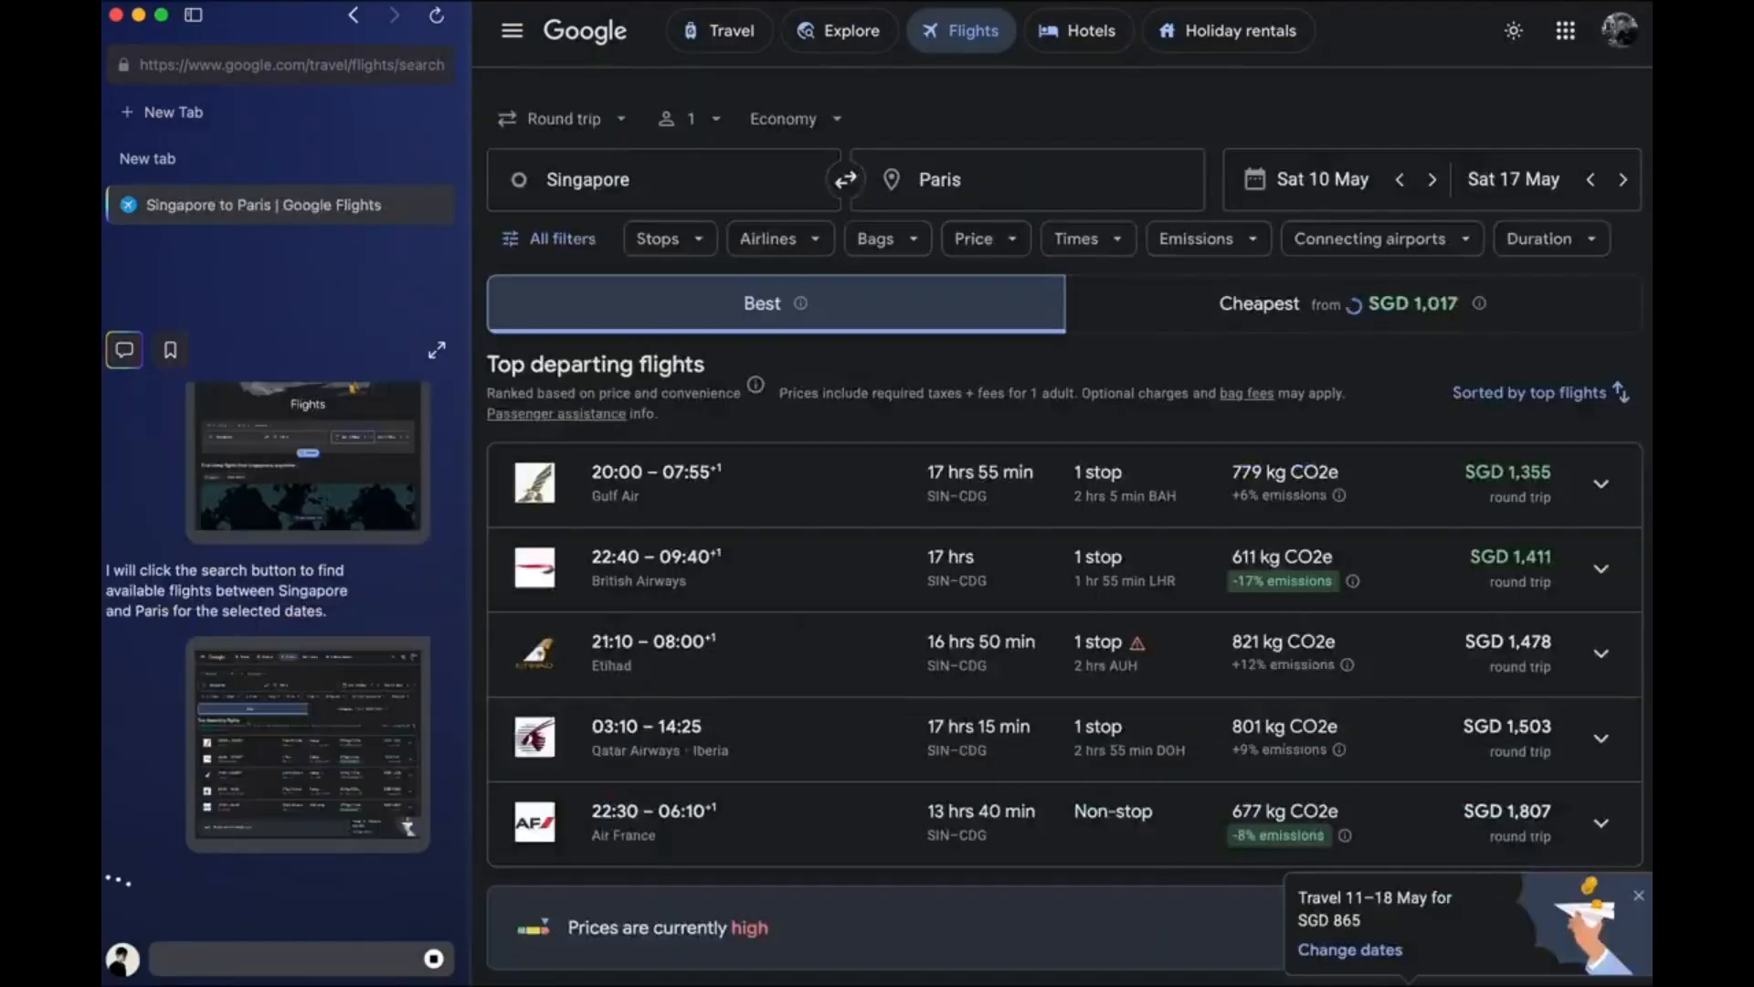
# Set the Paris hotel check-in date to Mon 5 May, narrowing the list to 70 results
pyautogui.click(1078, 31)
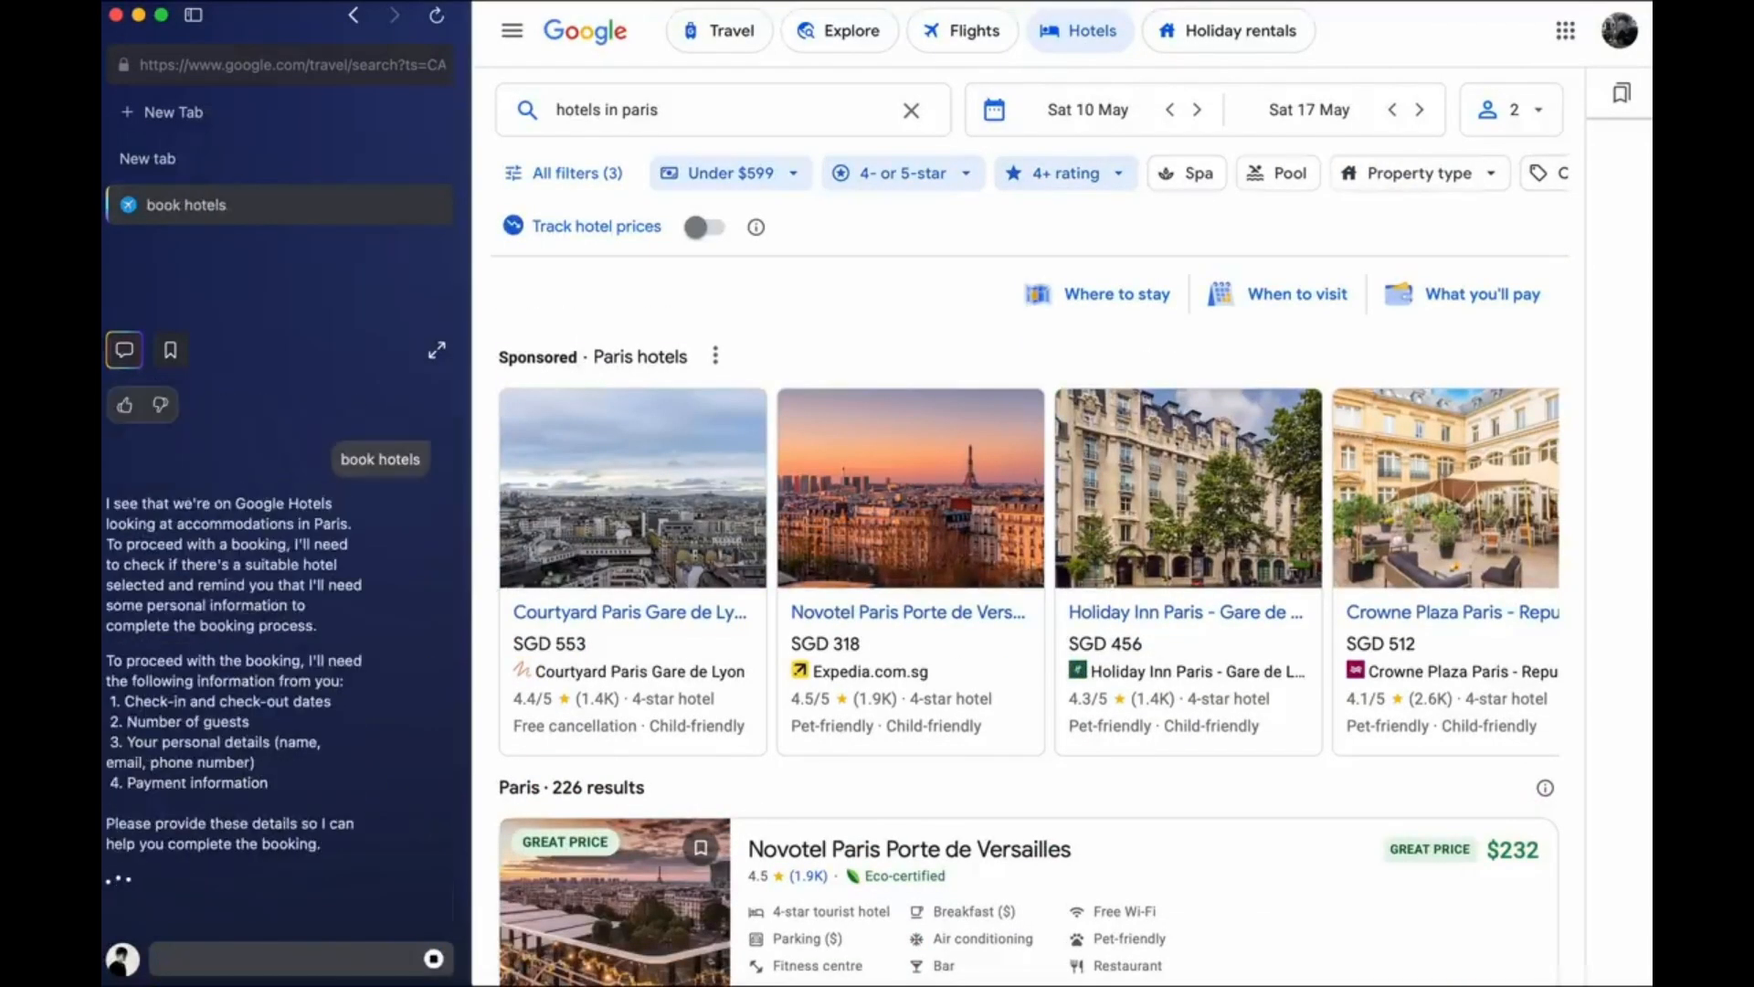
pyautogui.write('Mon 5 May')
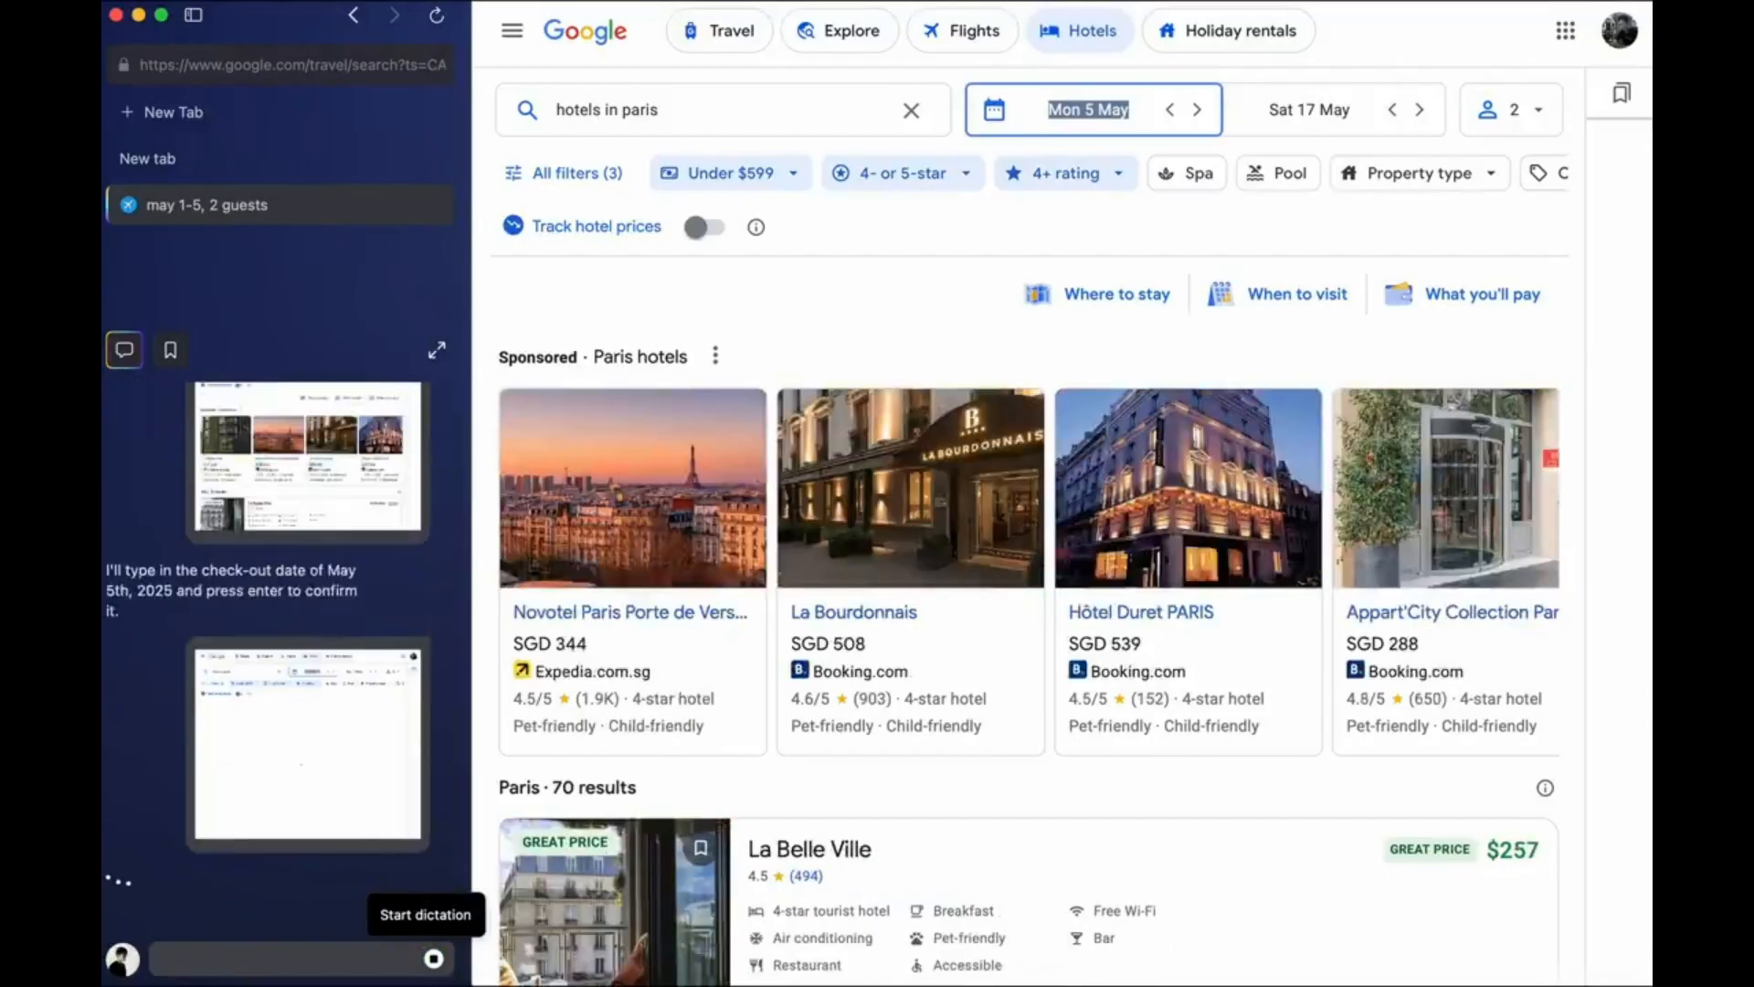
pyautogui.click(959, 31)
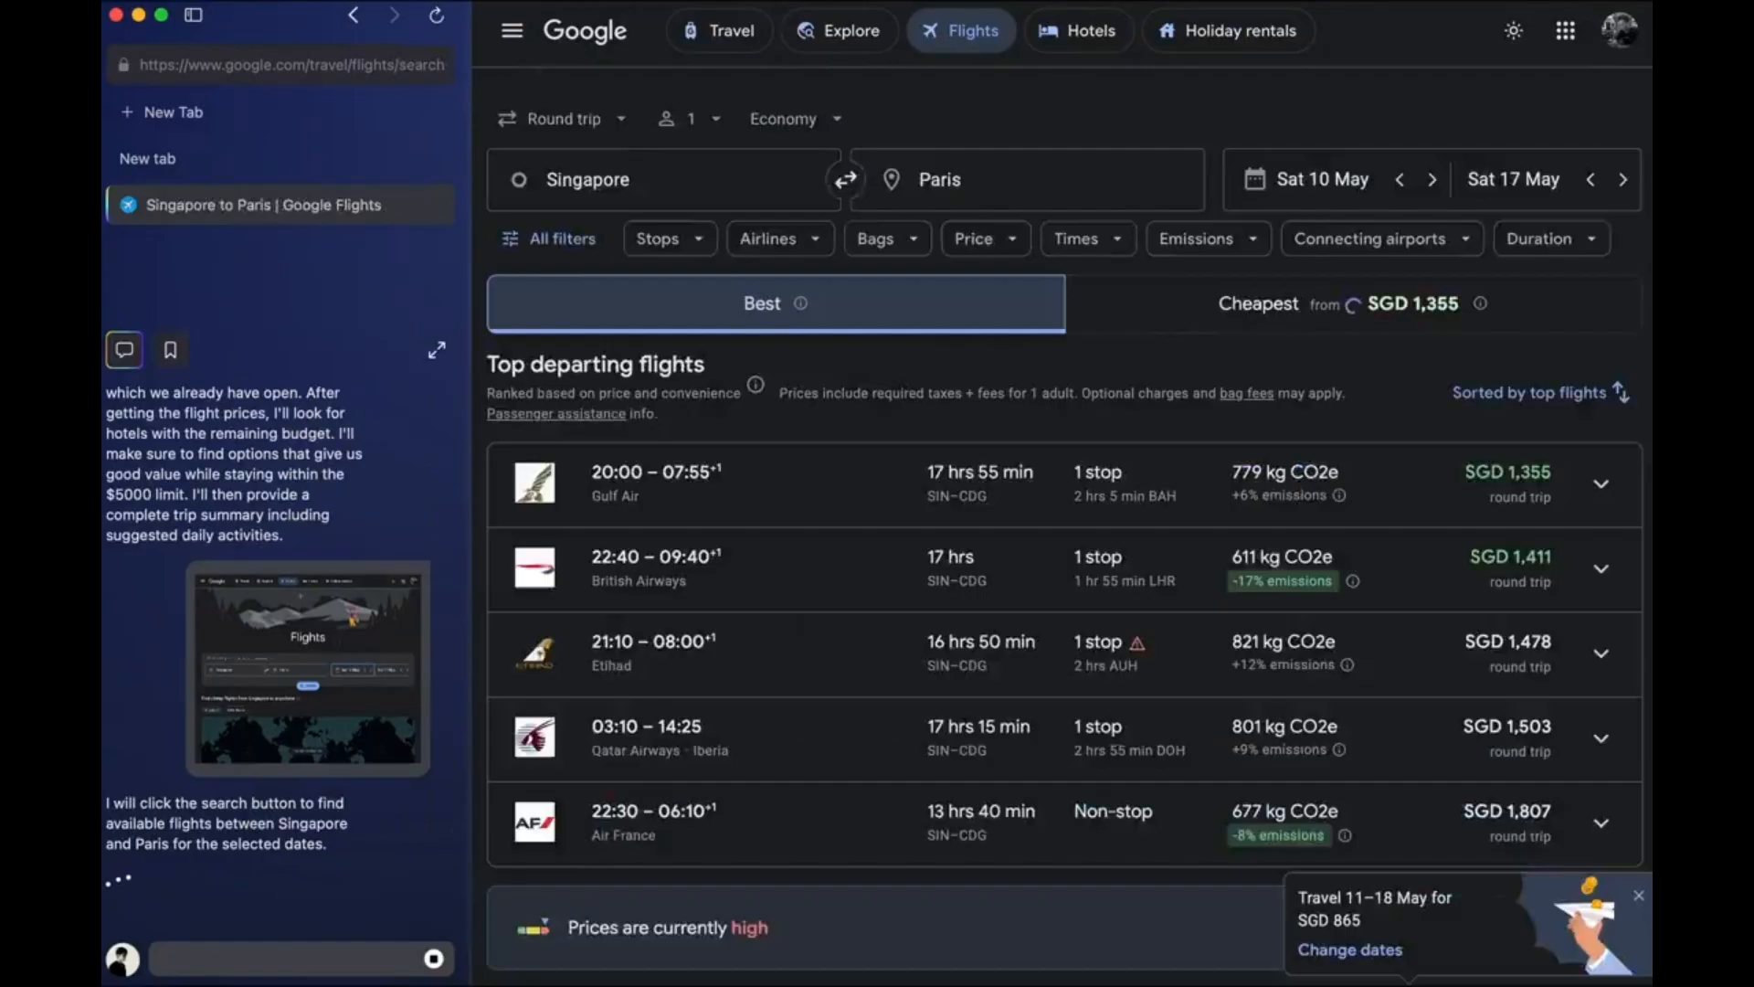
pyautogui.click(1323, 172)
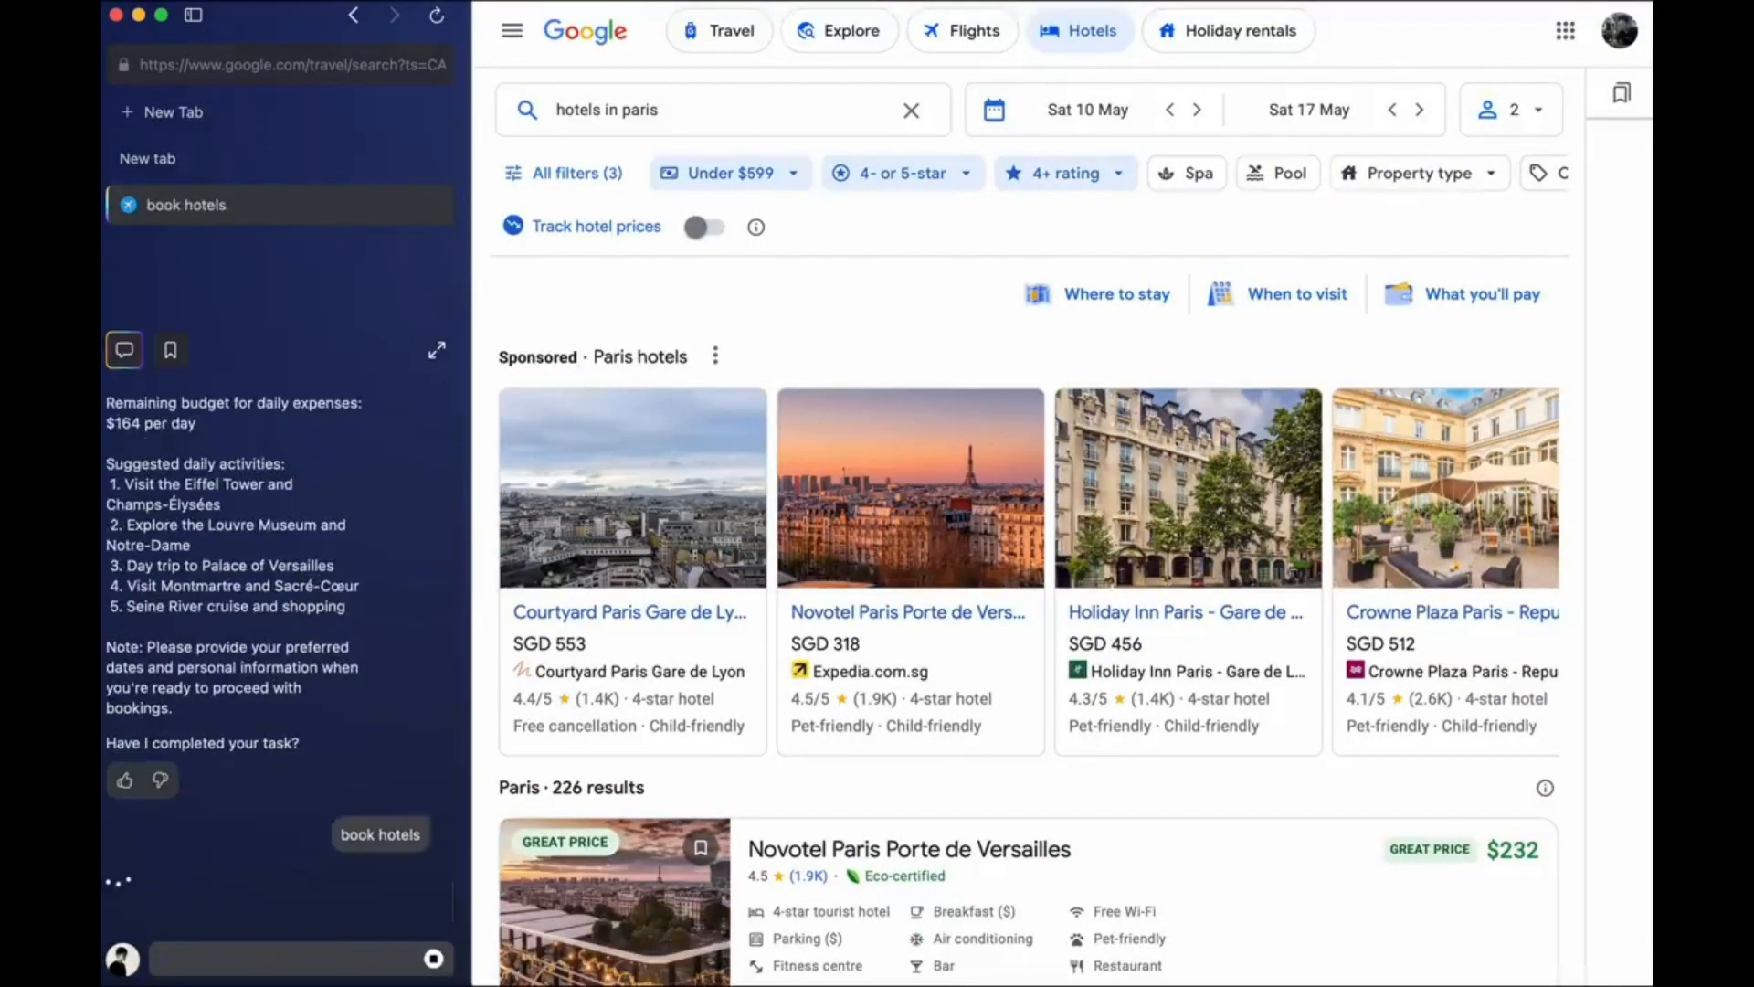
pyautogui.click(1084, 108)
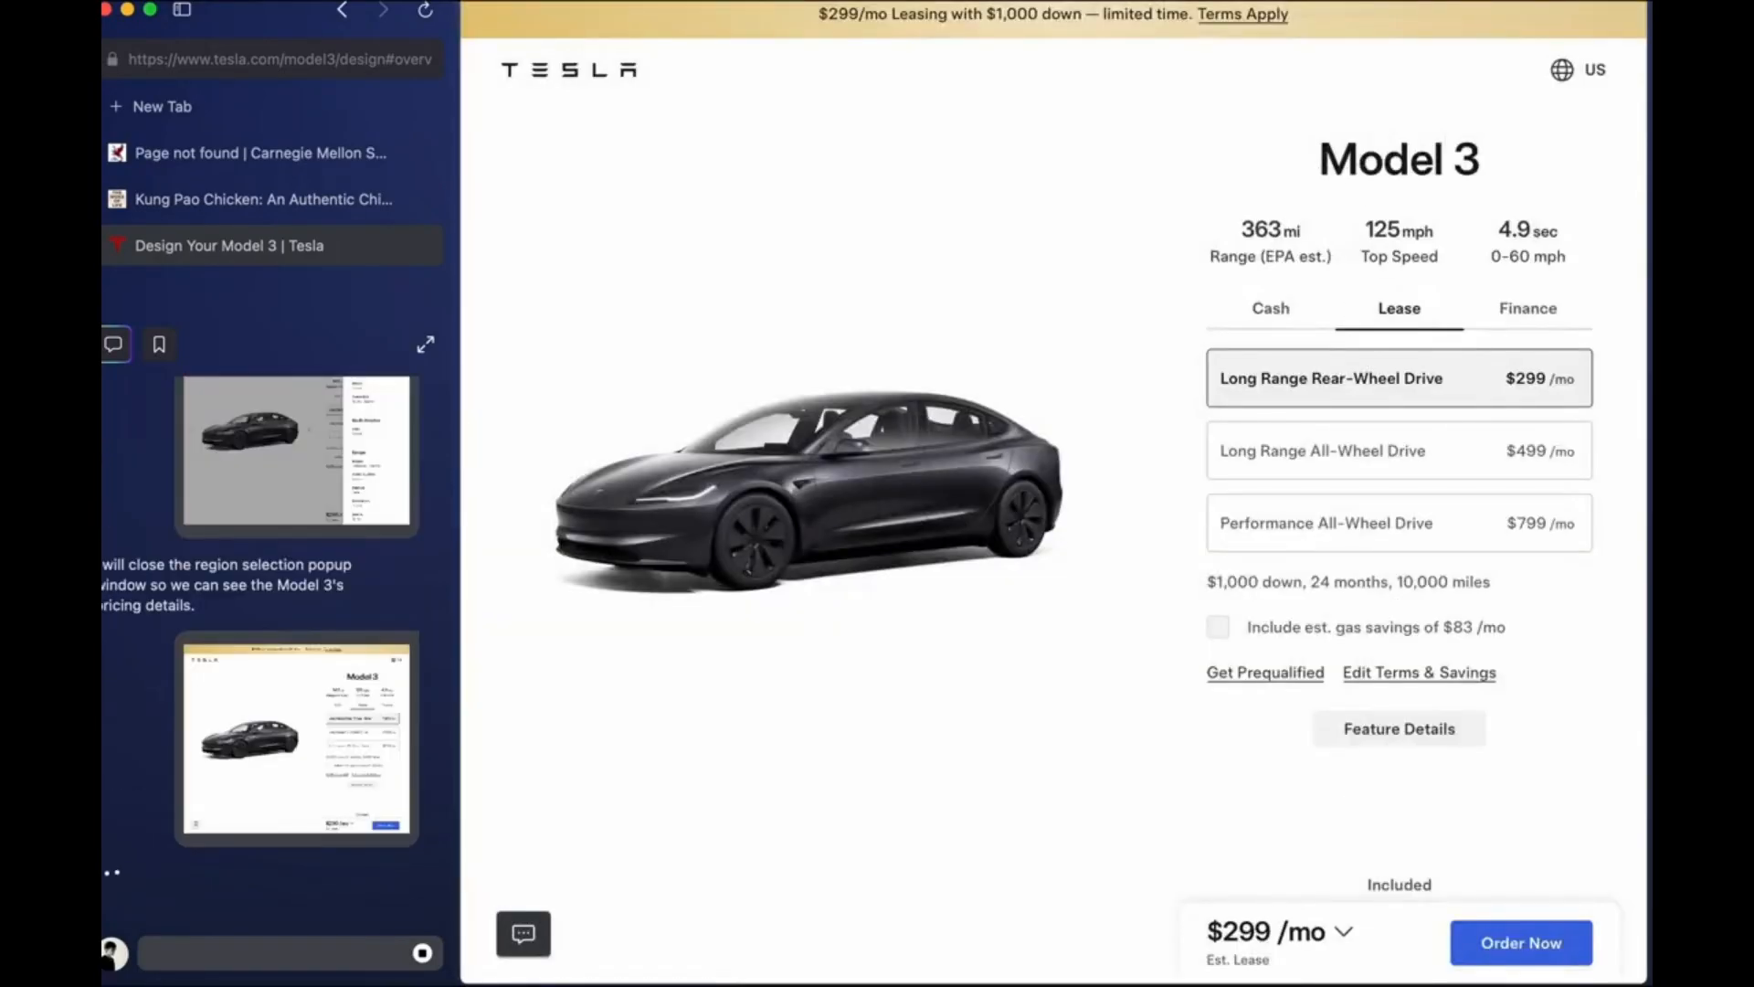
# Review the Model 3 lease prices of $299, $499 and $799 per month
pyautogui.click(1270, 307)
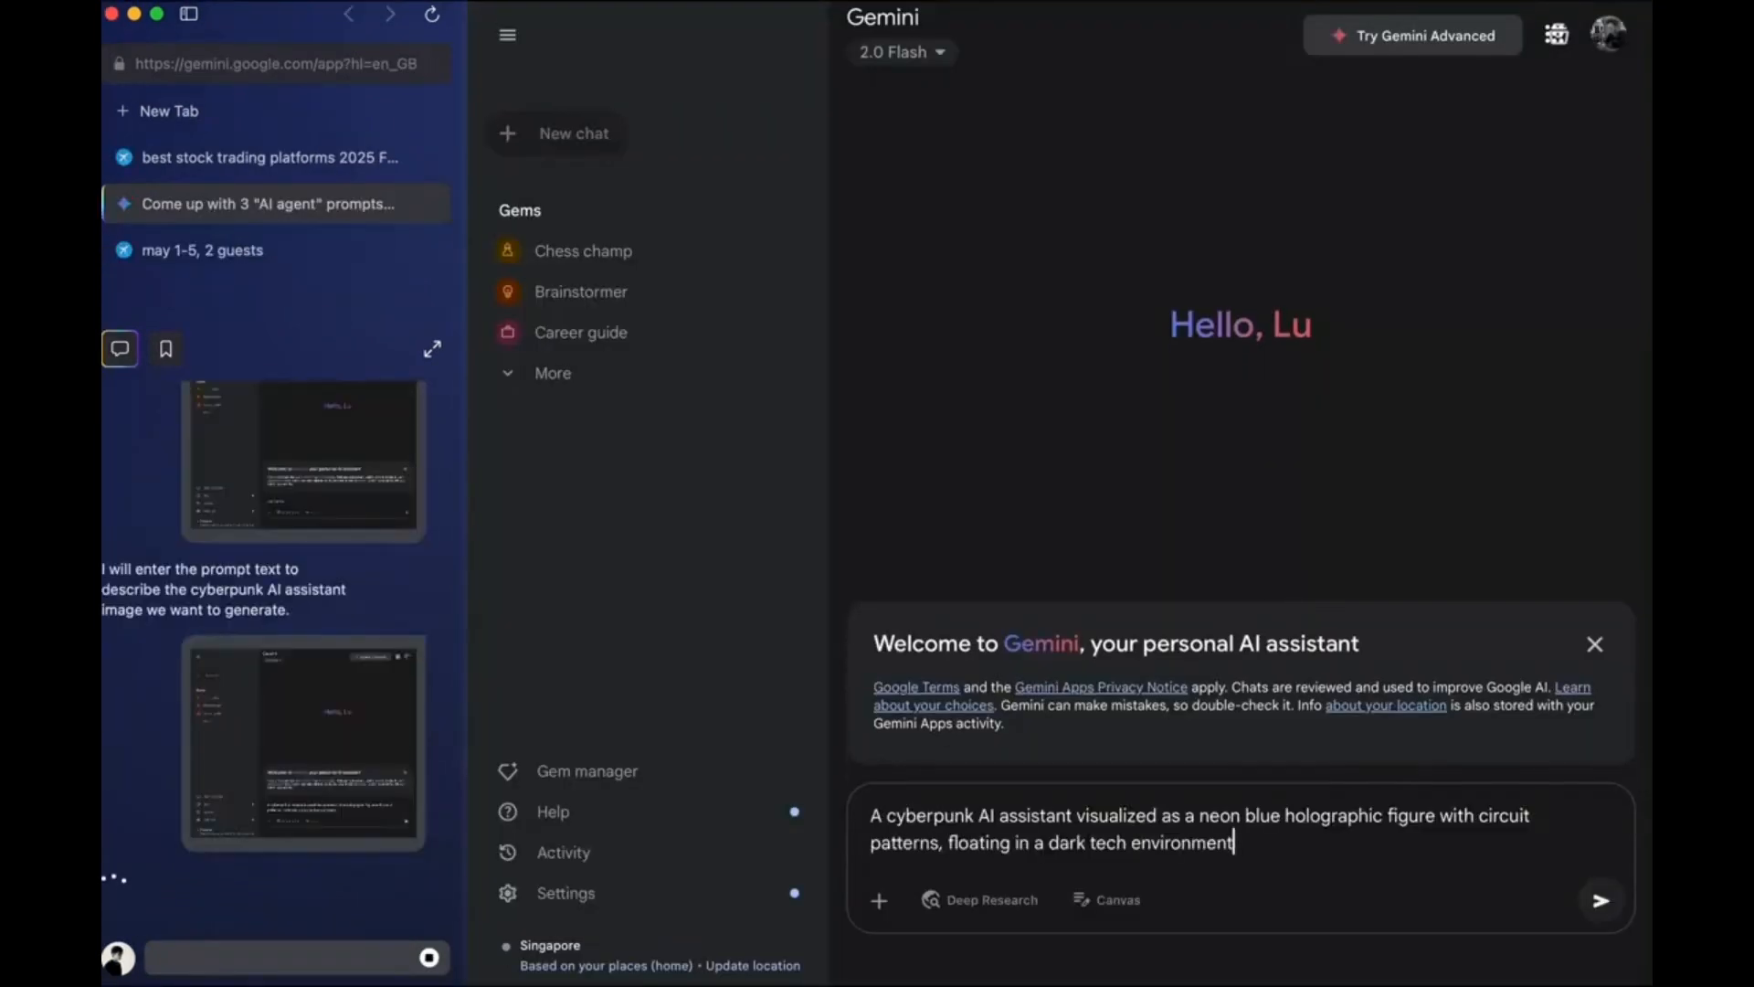
# Submit the cyberpunk neon-blue holographic figure prompt in the new Gemini chat
pyautogui.click(1599, 899)
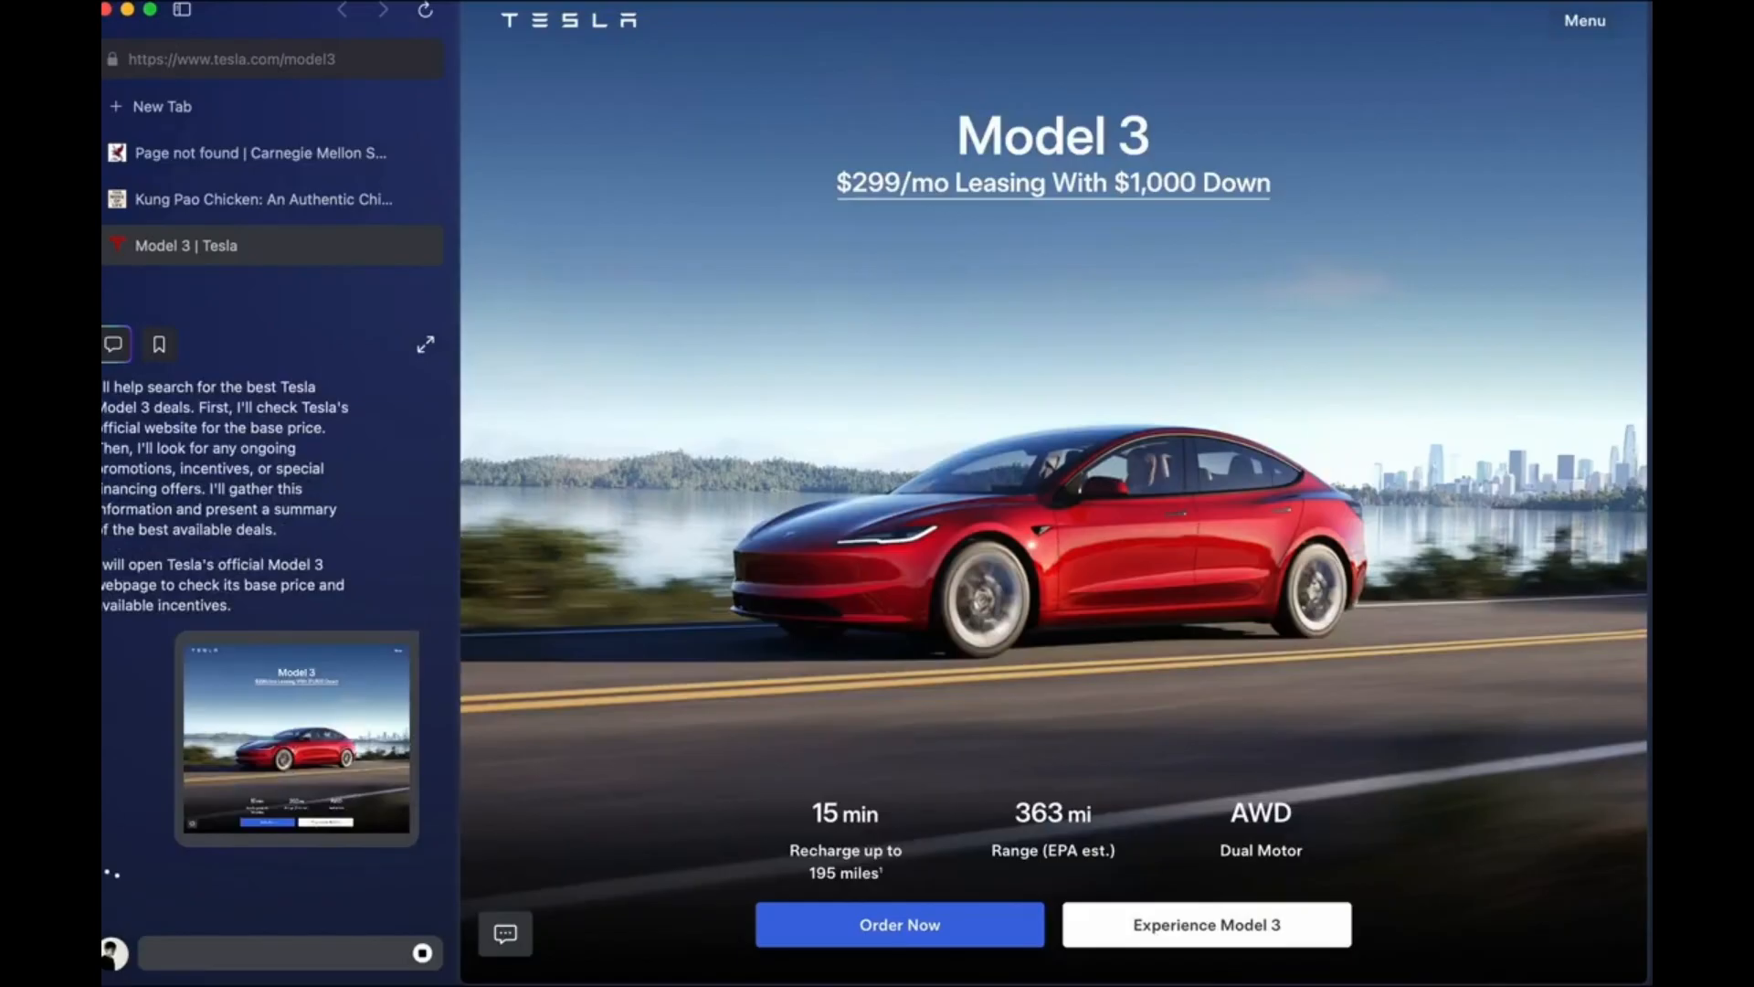
# Show the Model 3 cash prices of $34,990, $39,990 and $47,490 after dismissing the region selector
pyautogui.click(899, 924)
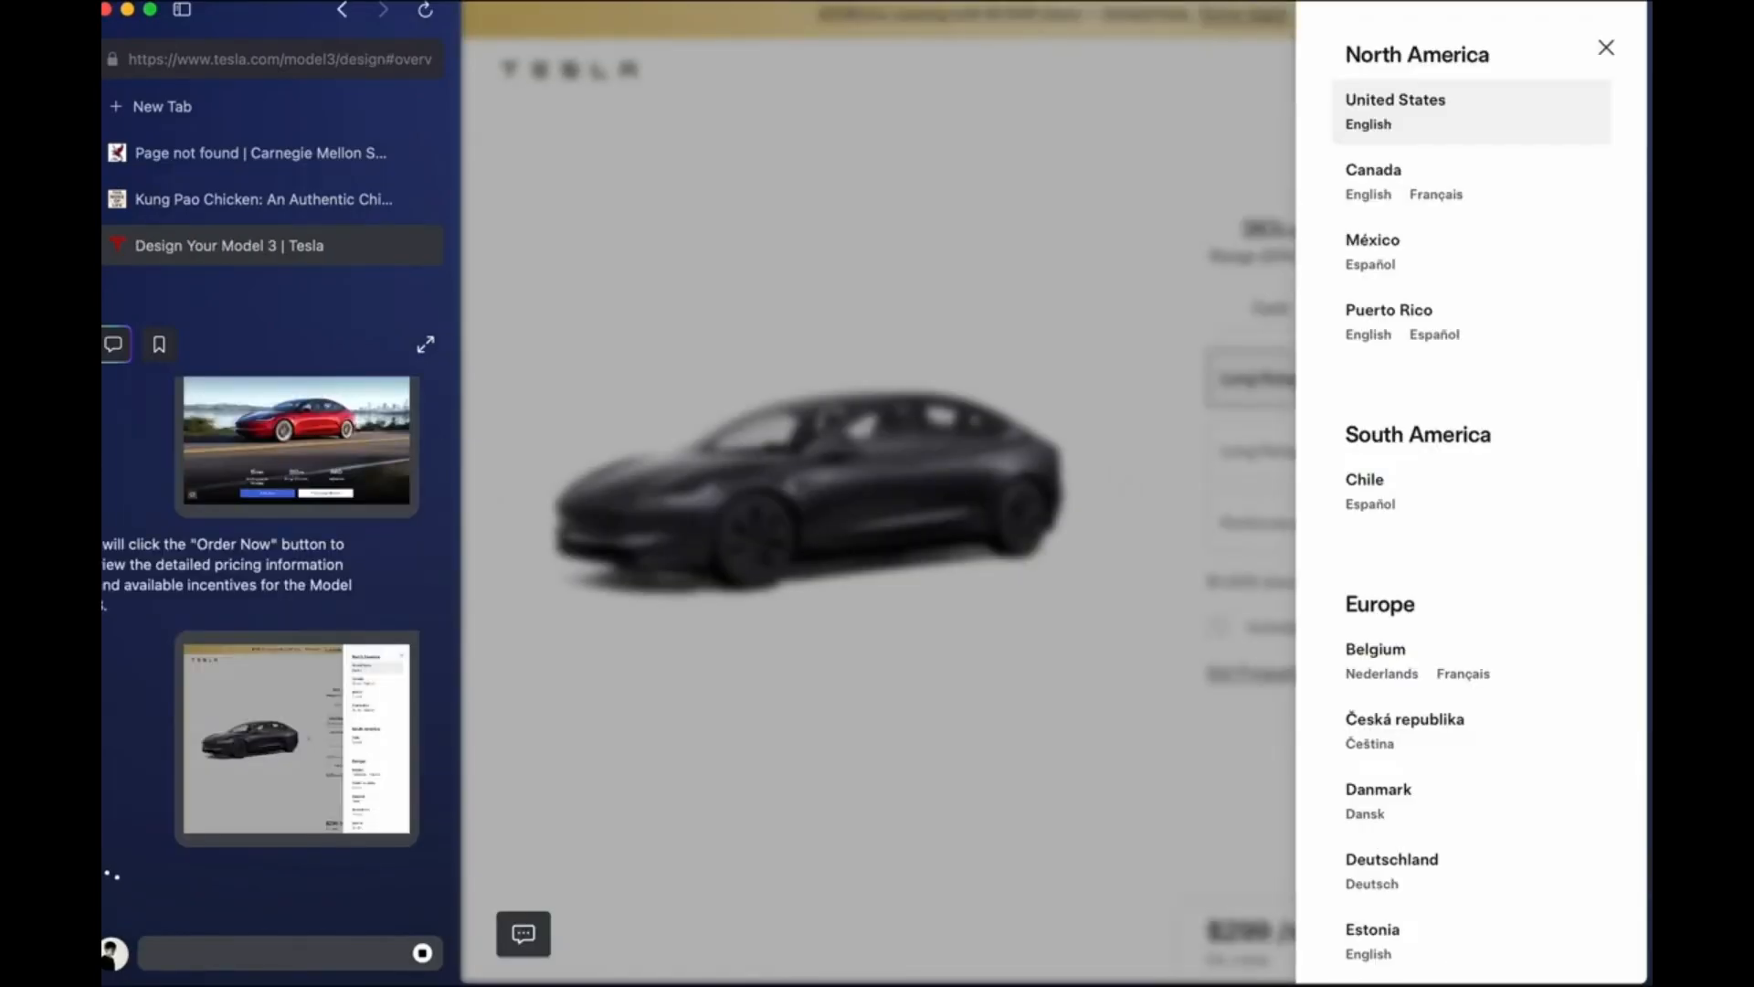
pyautogui.click(1605, 48)
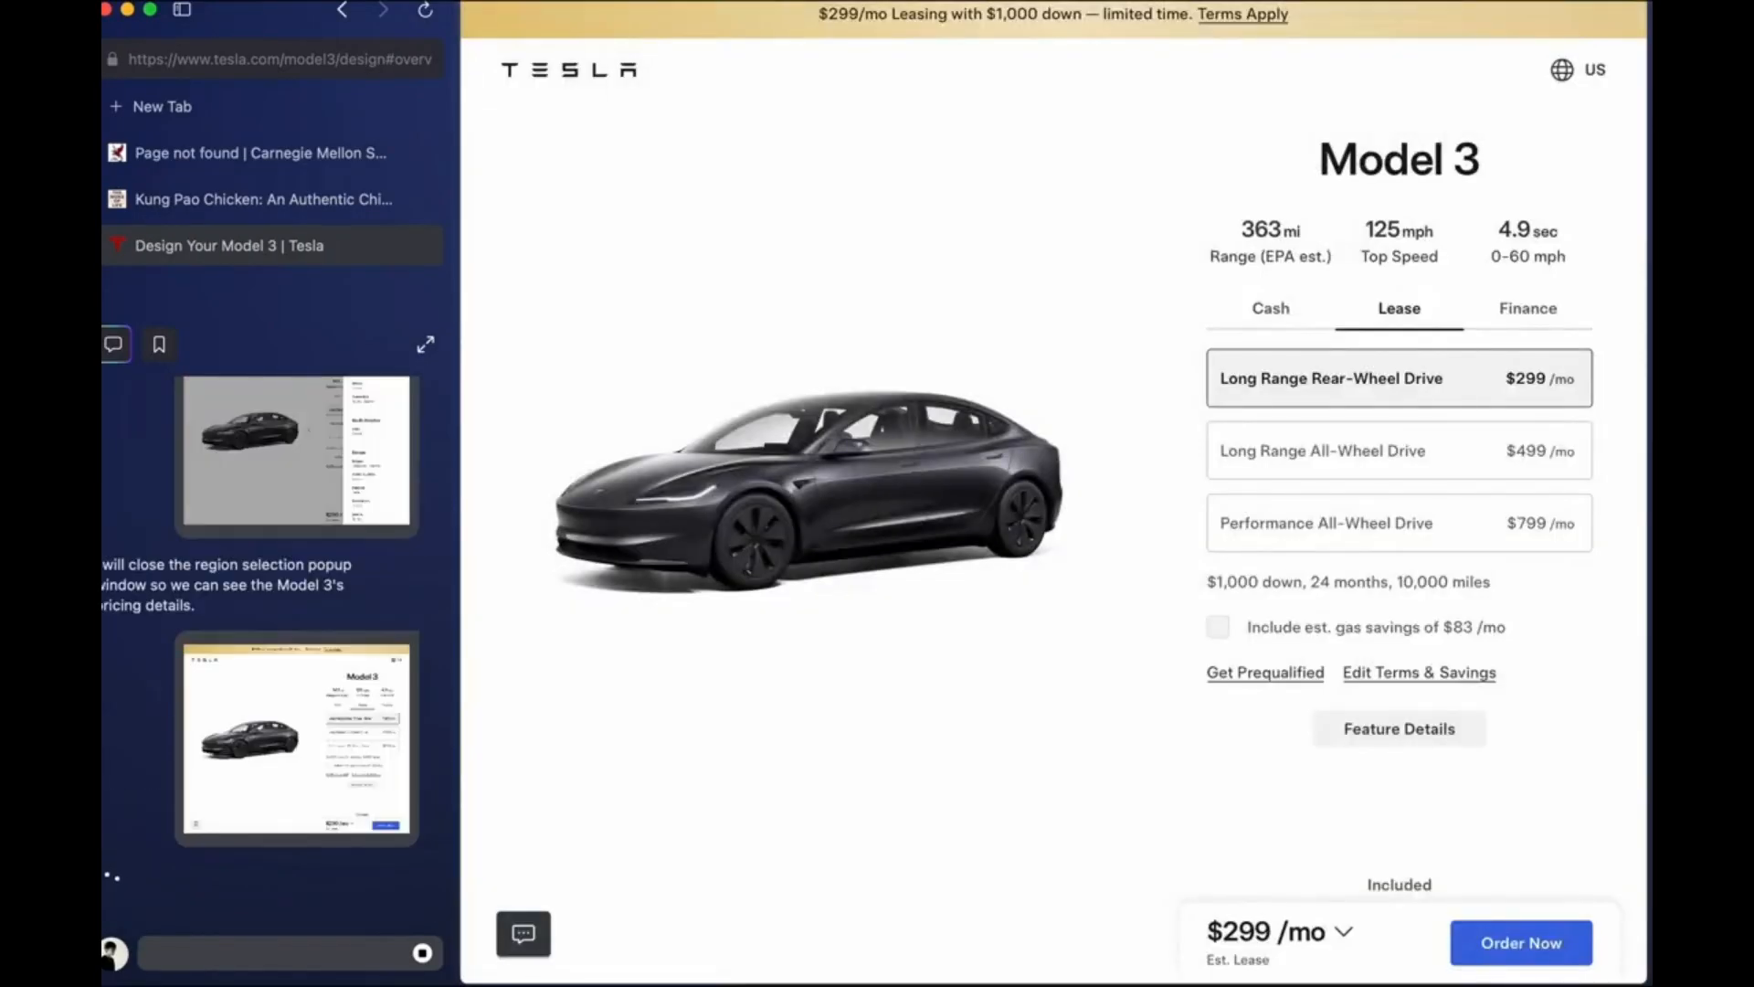
pyautogui.click(1270, 307)
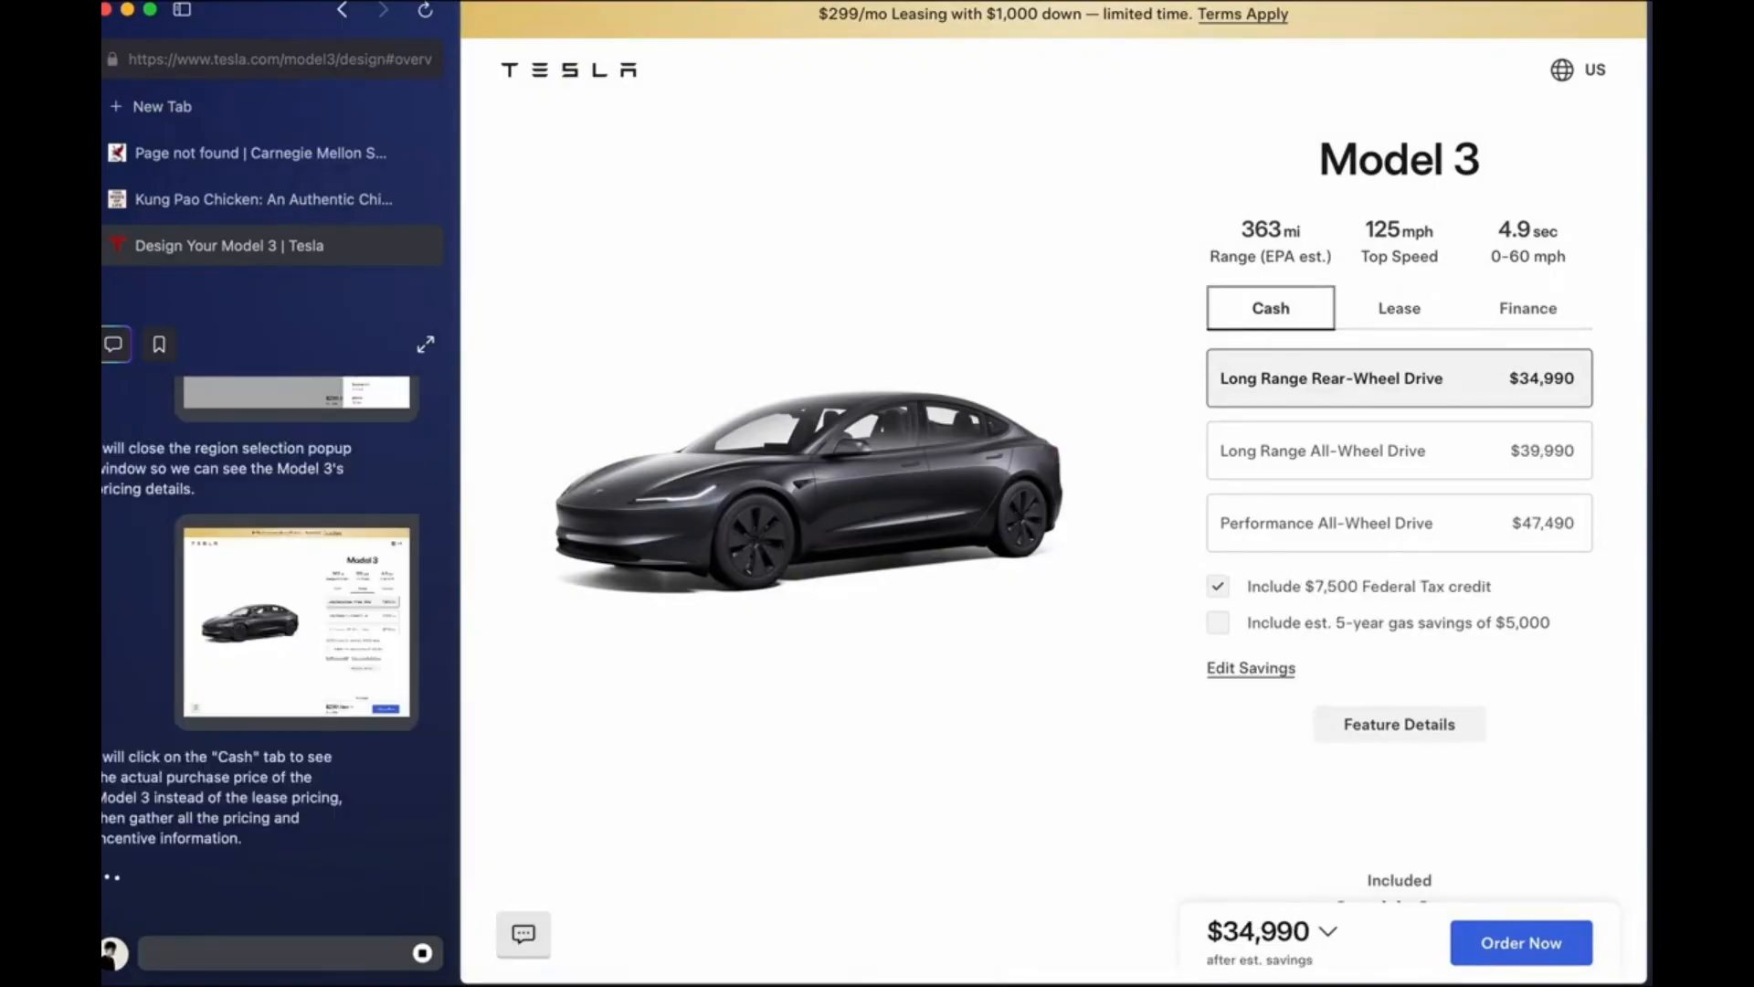